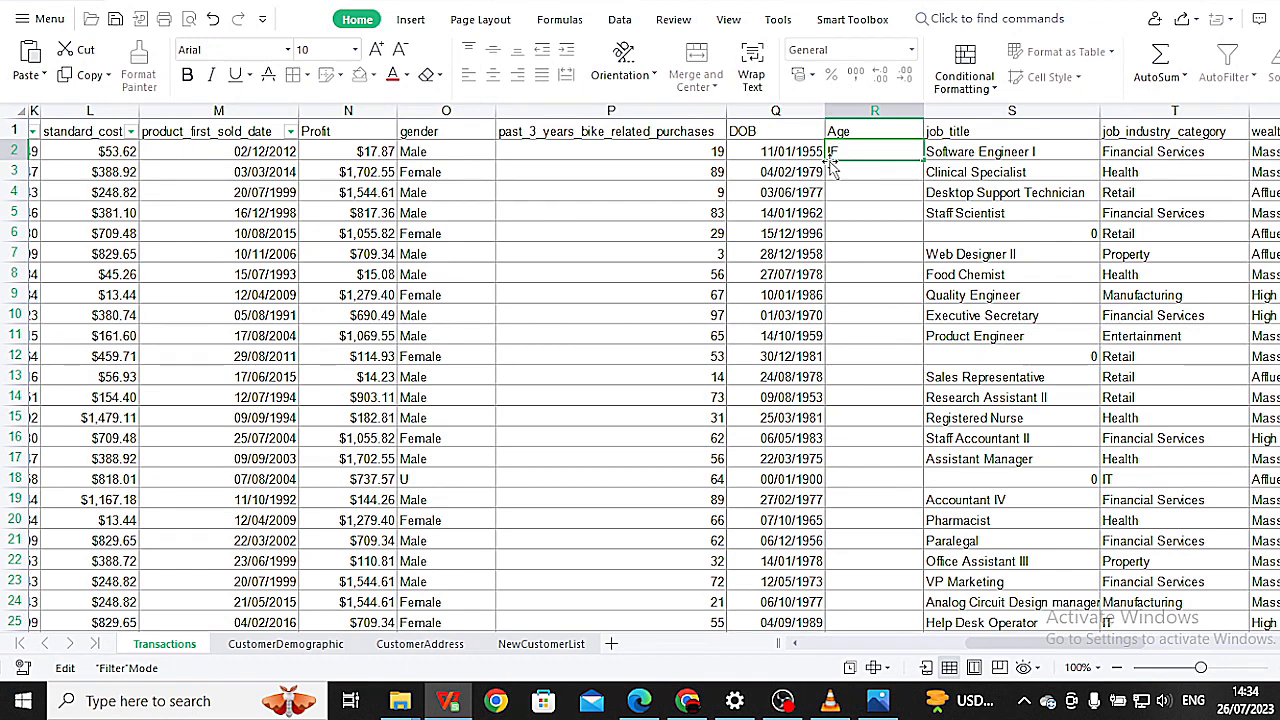
# Begin the Age formula in R2 as =IFERROR(VLOOKUP( via autocomplete
pyautogui.click(874, 152)
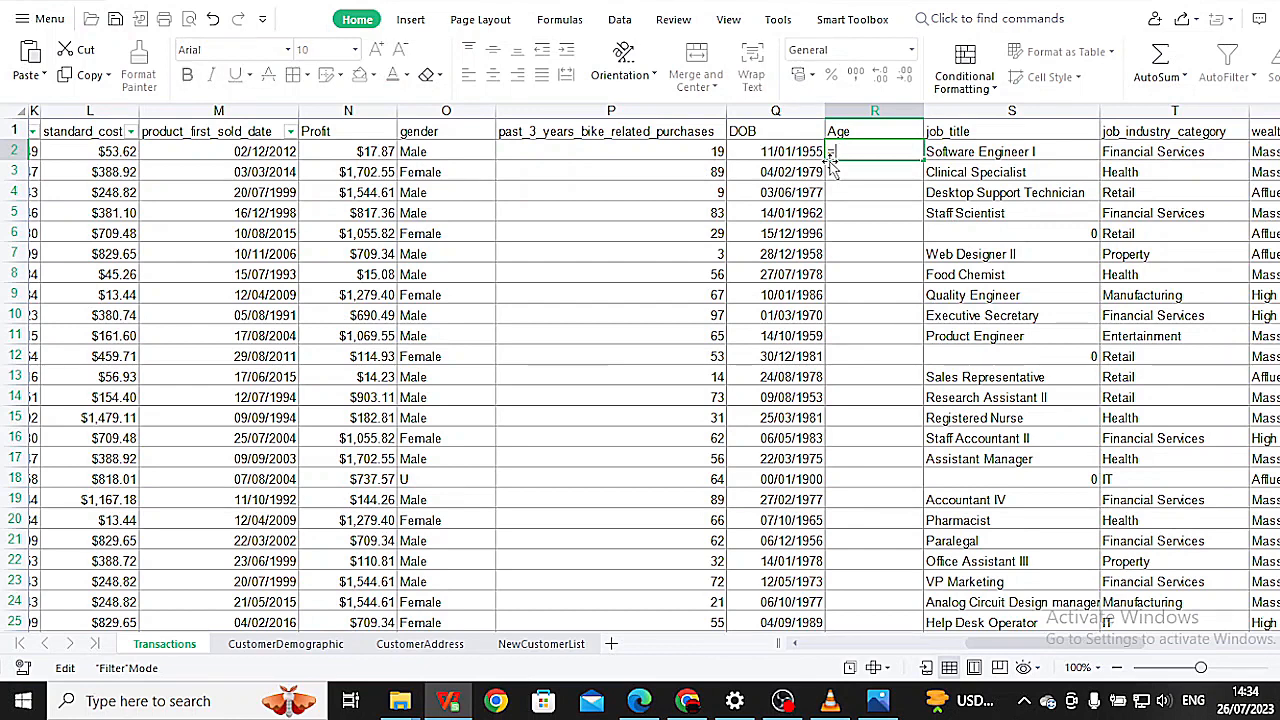
pyautogui.write('=IFERROR')
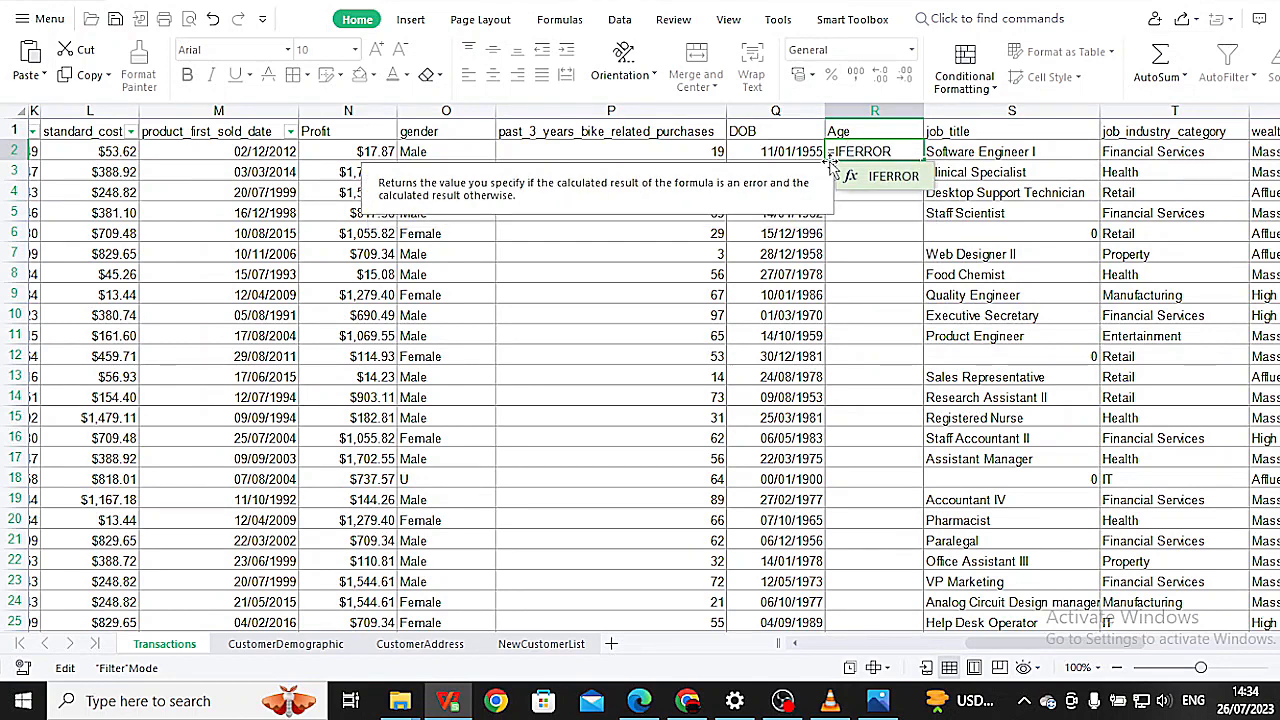
pyautogui.write('(')
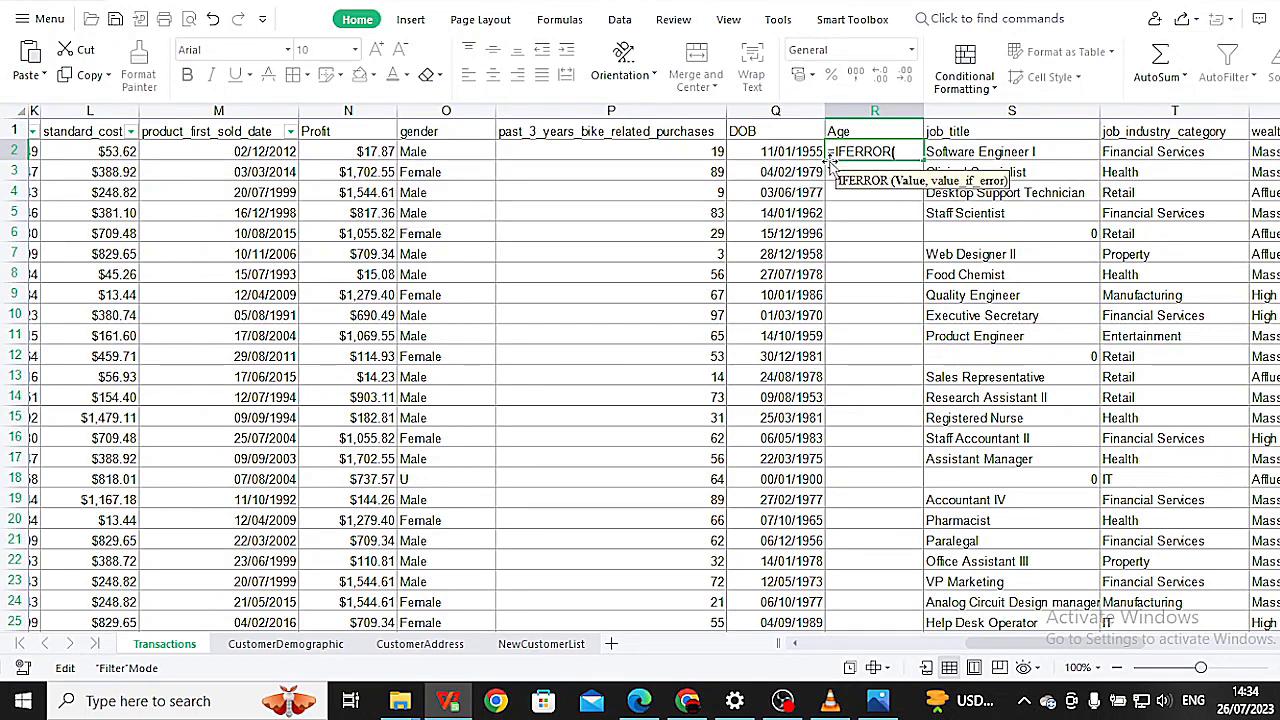
pyautogui.write('VLOOKUP')
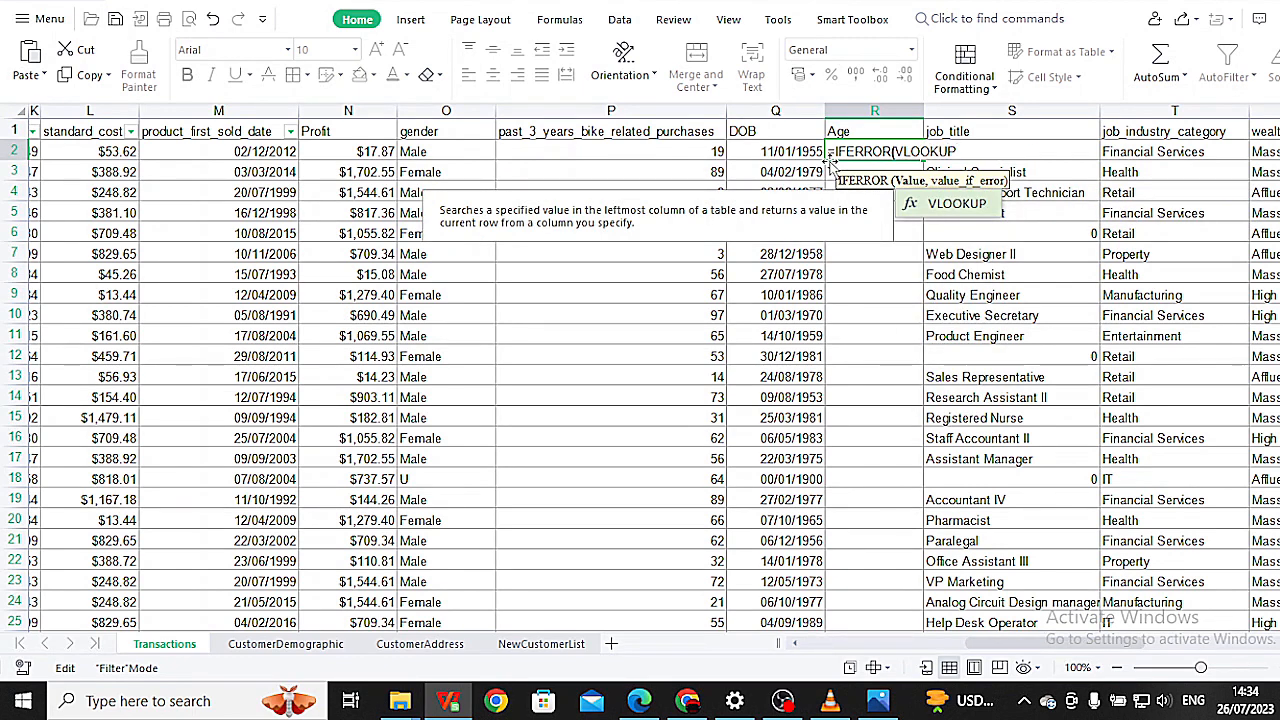
pyautogui.write('(')
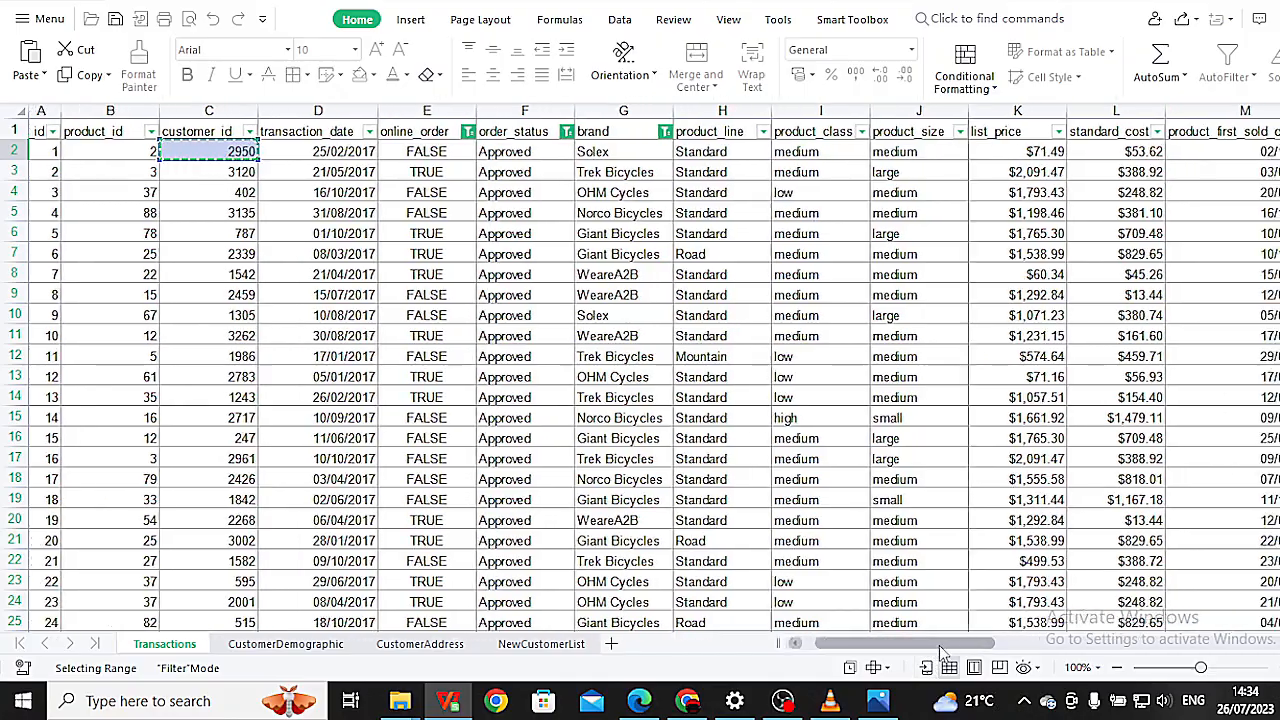
# Look up C2 within the CustomerDemographic!A1:M3998 range
pyautogui.write('=IFERROR(VLOOKUP(C2')
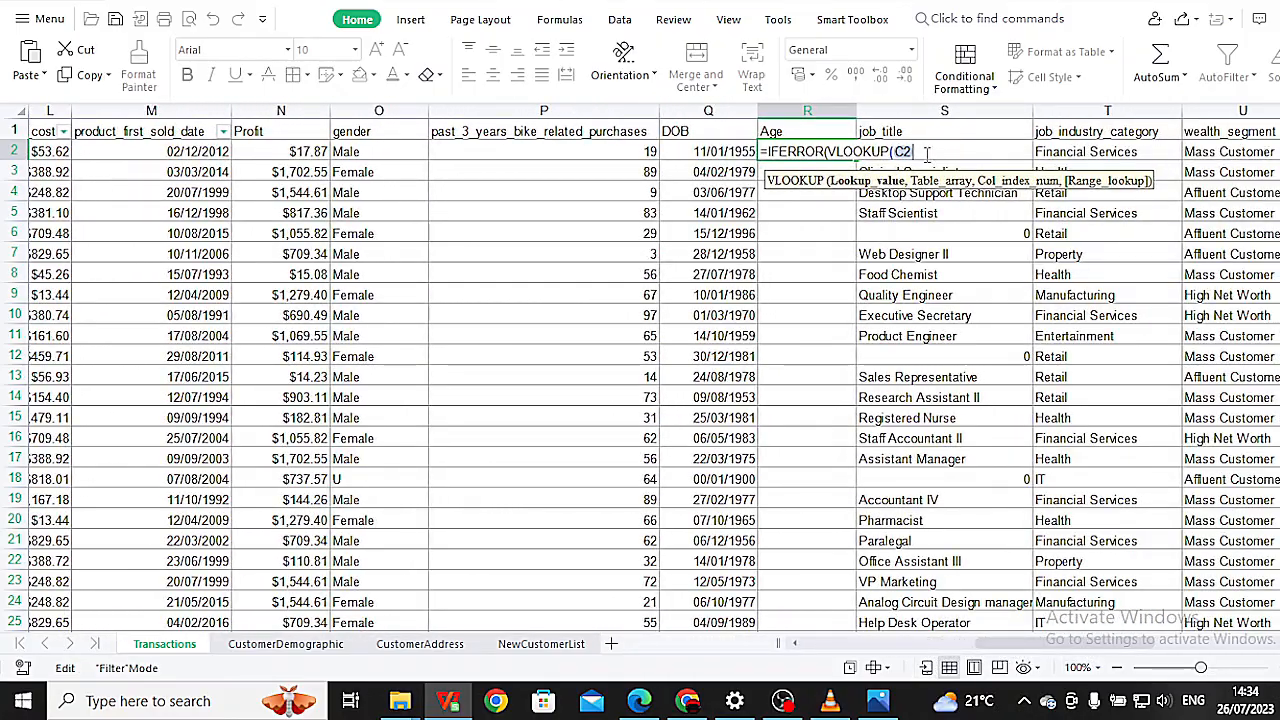
pyautogui.write('.')
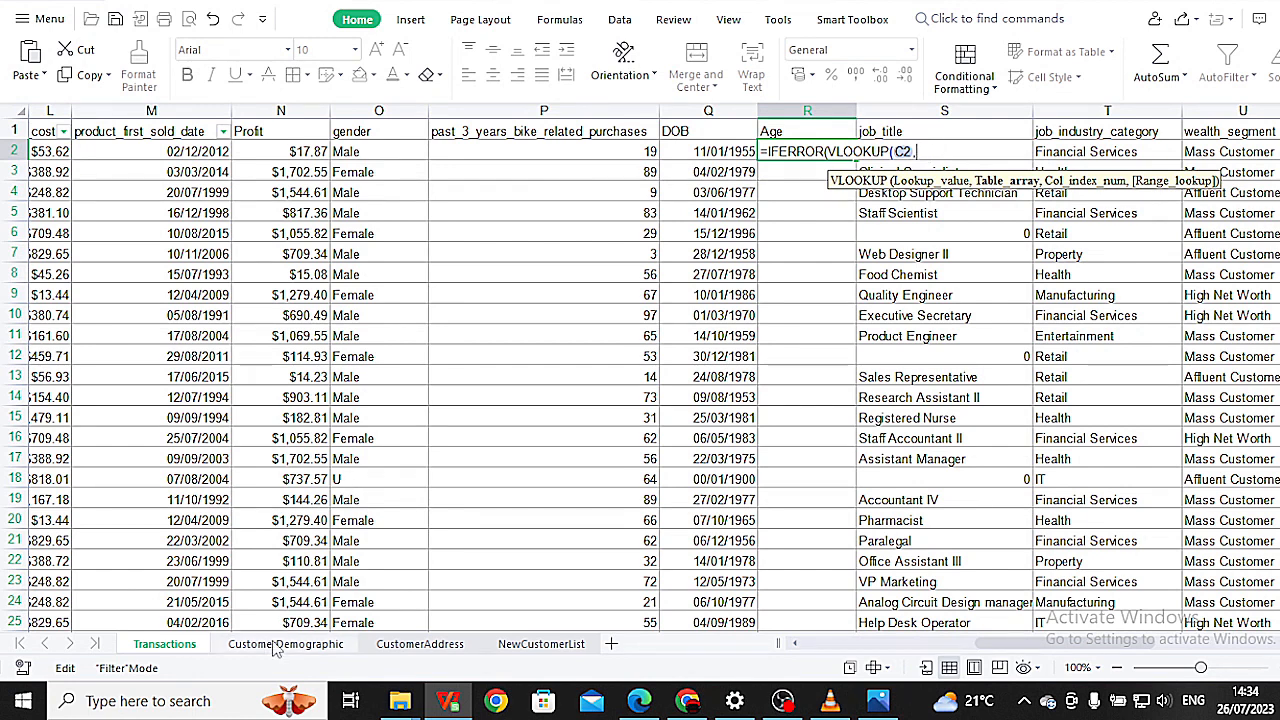
pyautogui.click(284, 644)
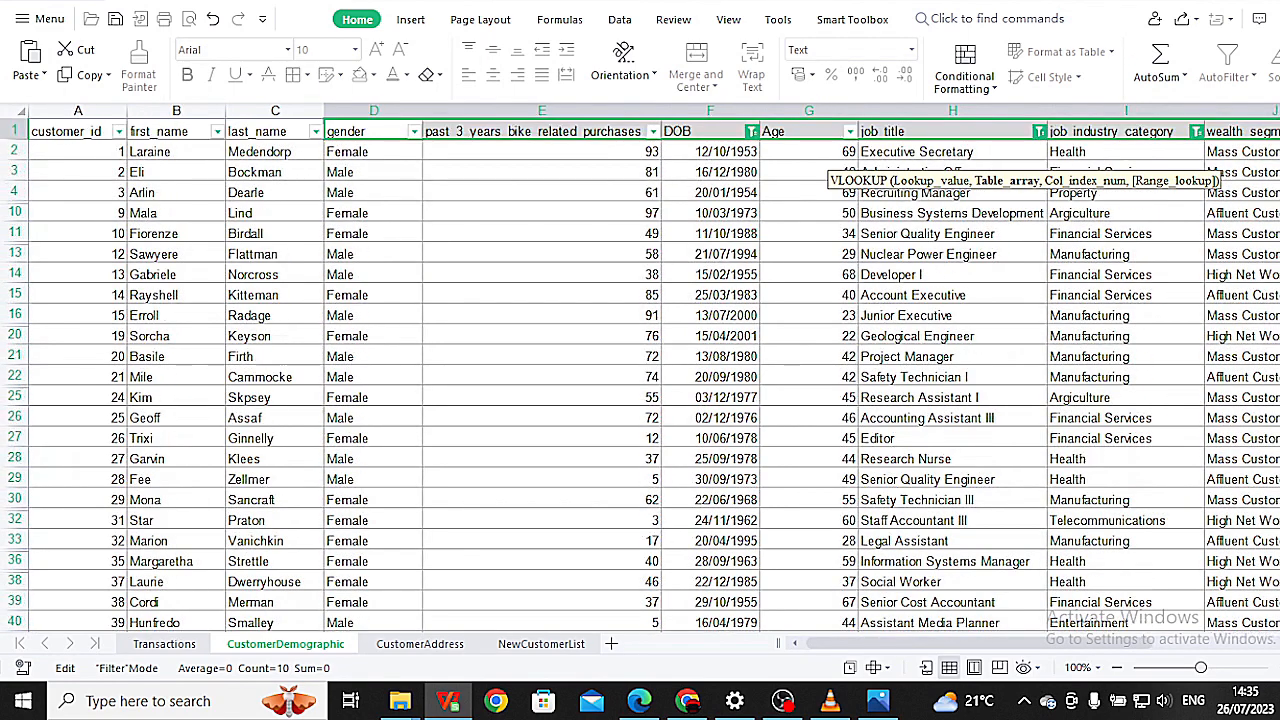
pyautogui.click(64, 132)
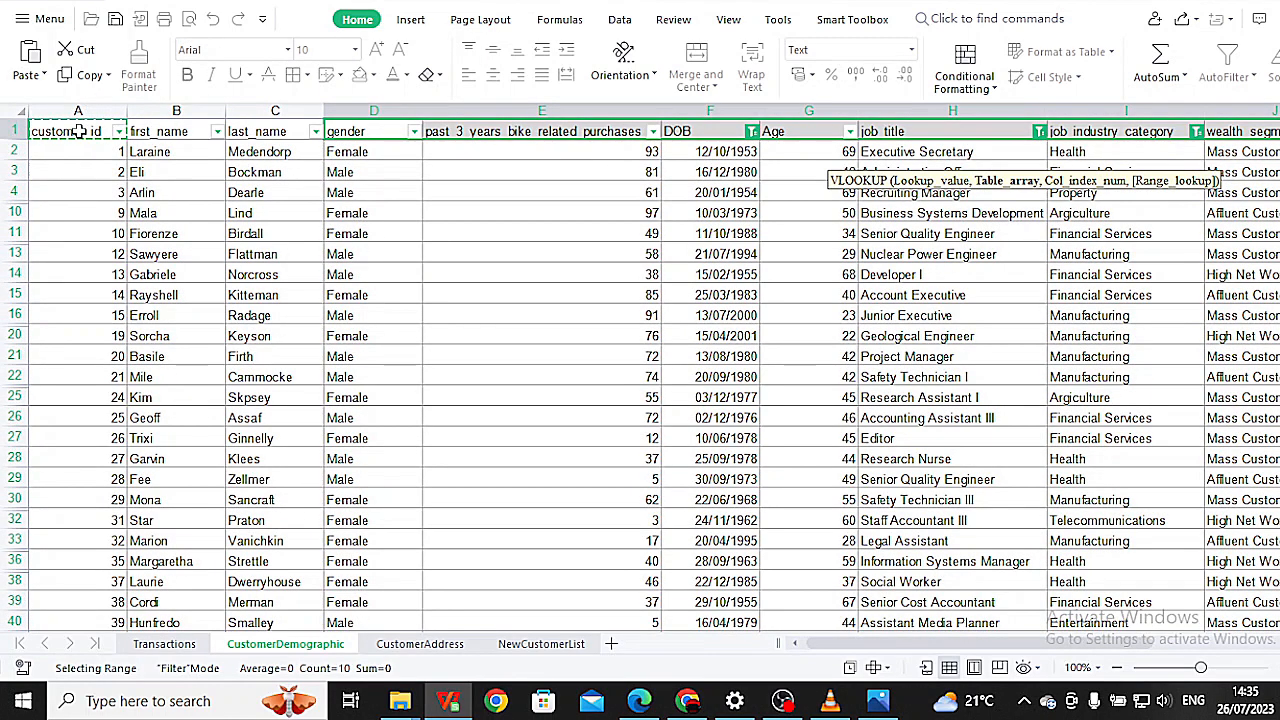
pyautogui.scroll(-3)
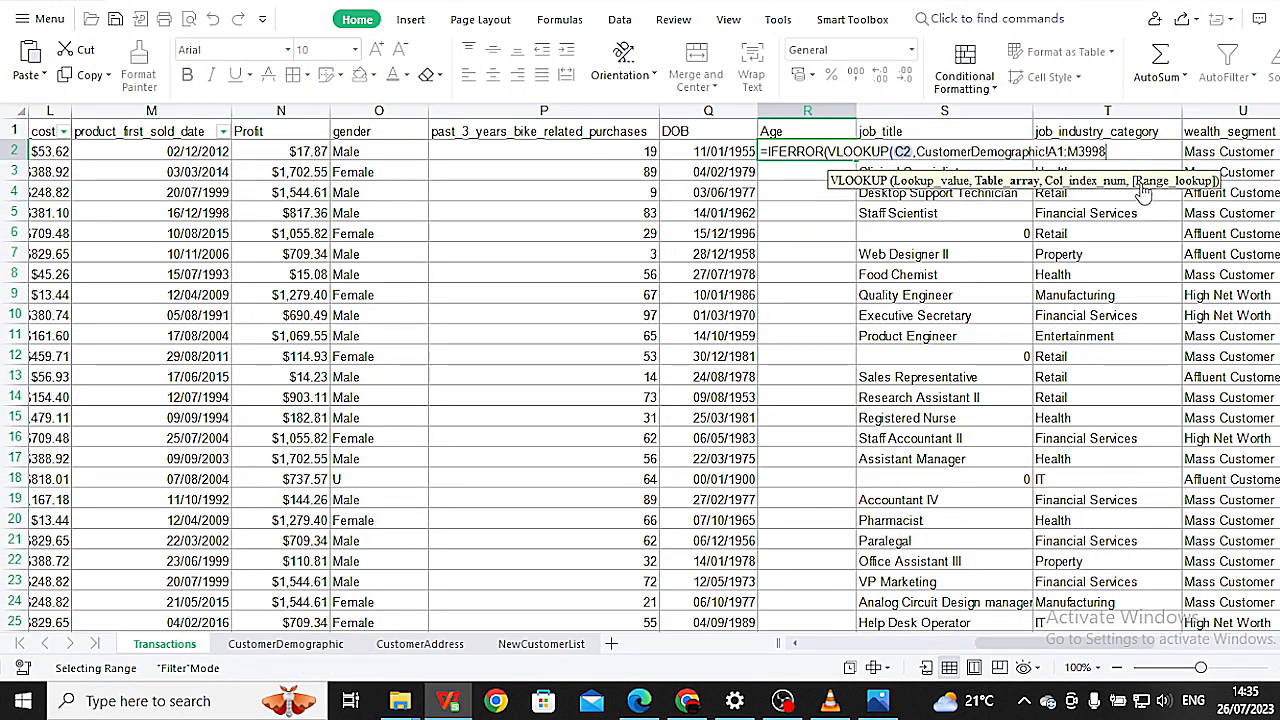
pyautogui.write(',')
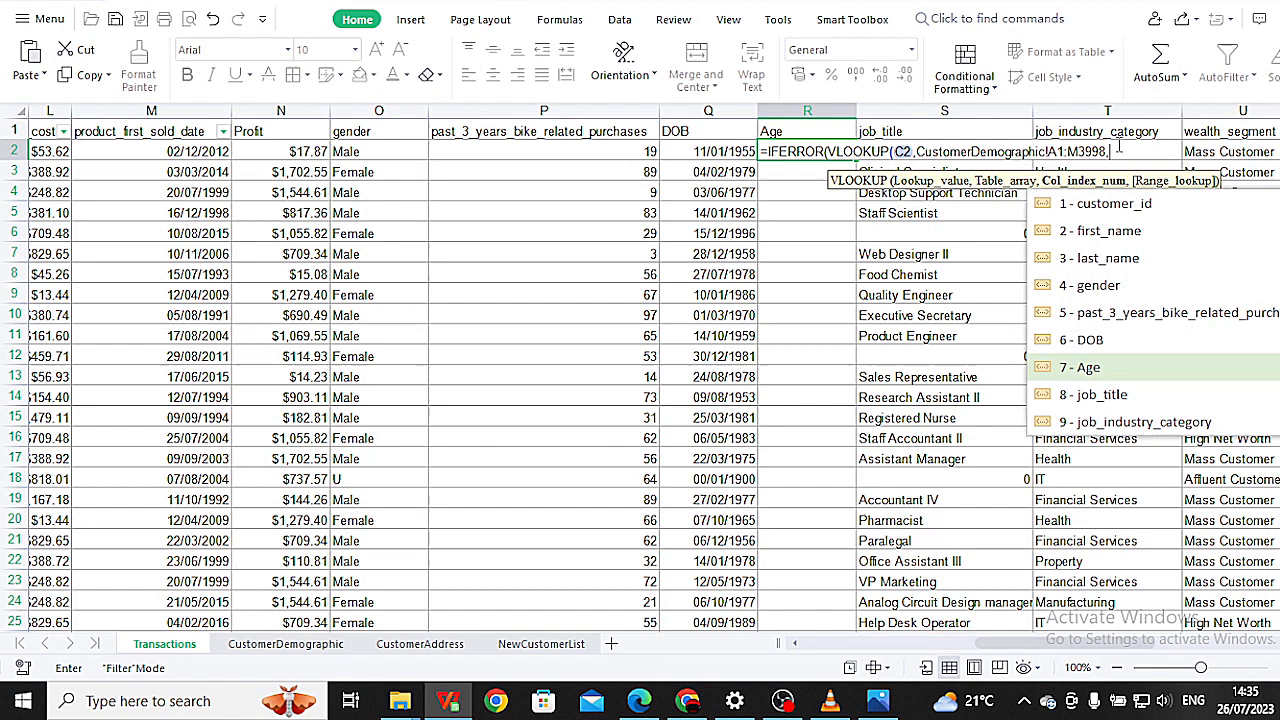
# Finish the lookup with column 7 and FALSE exact match, giving age 68
pyautogui.write('7,')
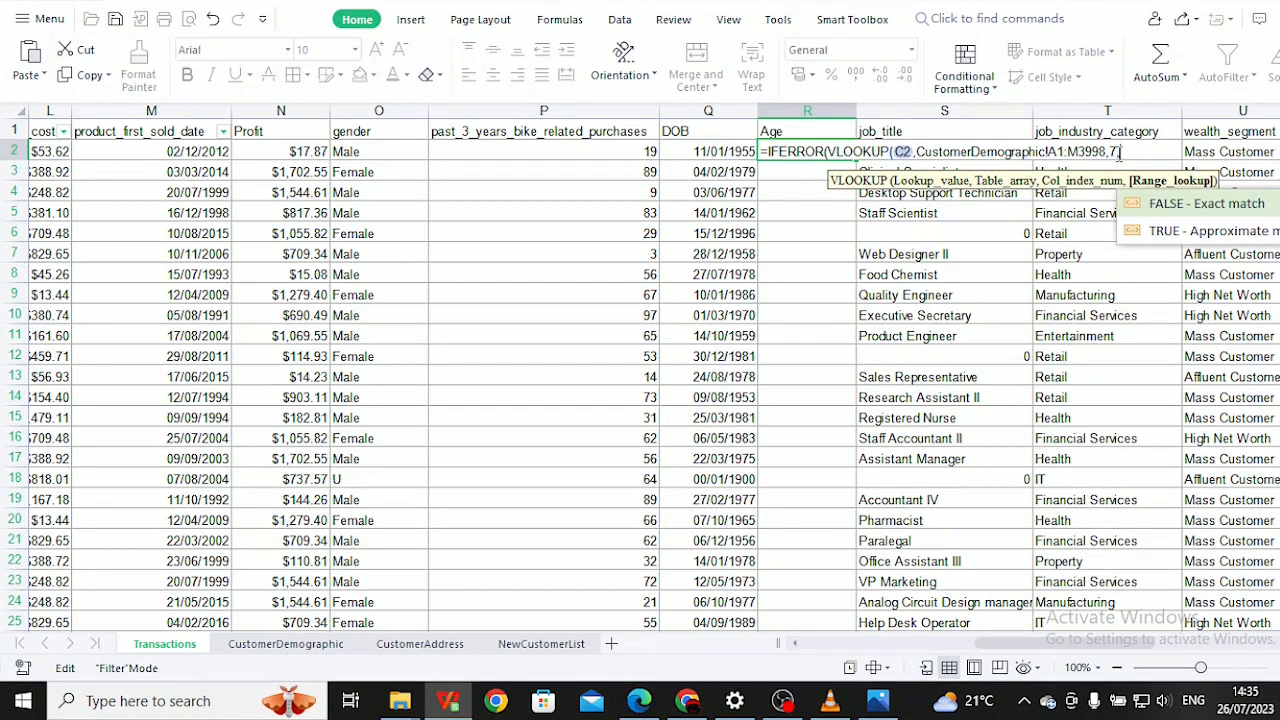
pyautogui.write('FALSE')
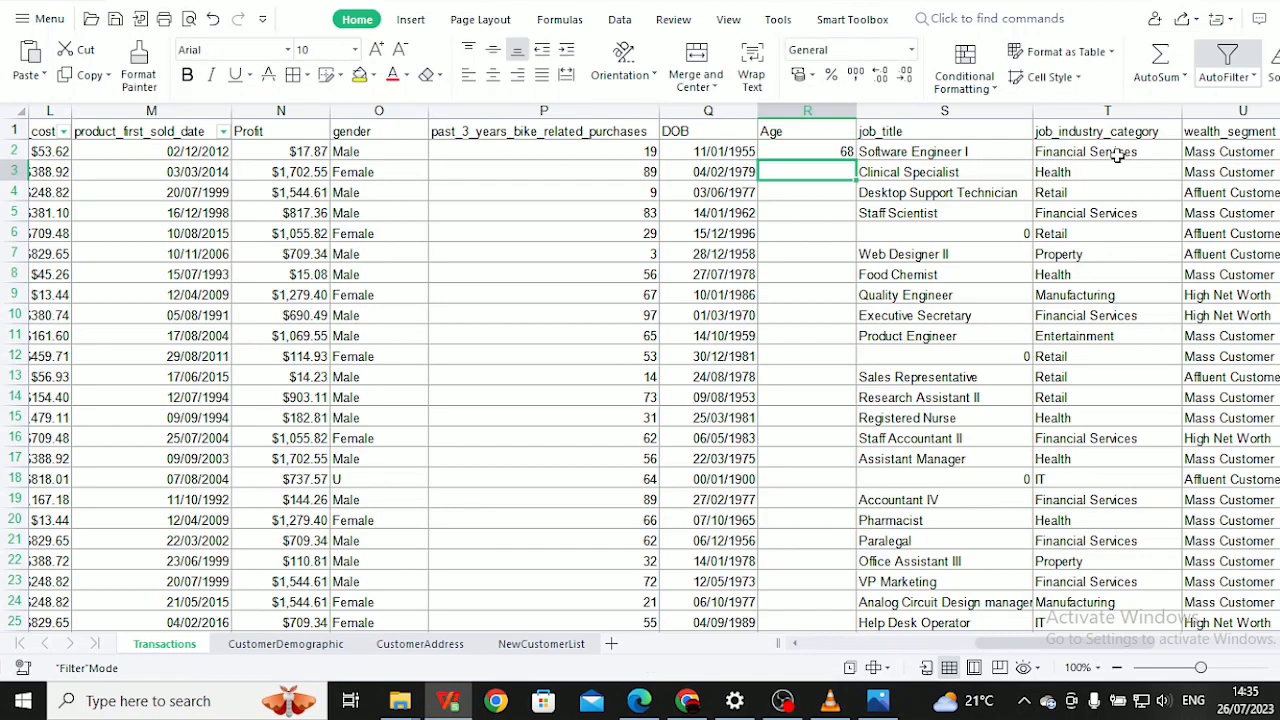
# Fill the Age formula down the whole Transactions column, 0 where unmatched
pyautogui.click(808, 152)
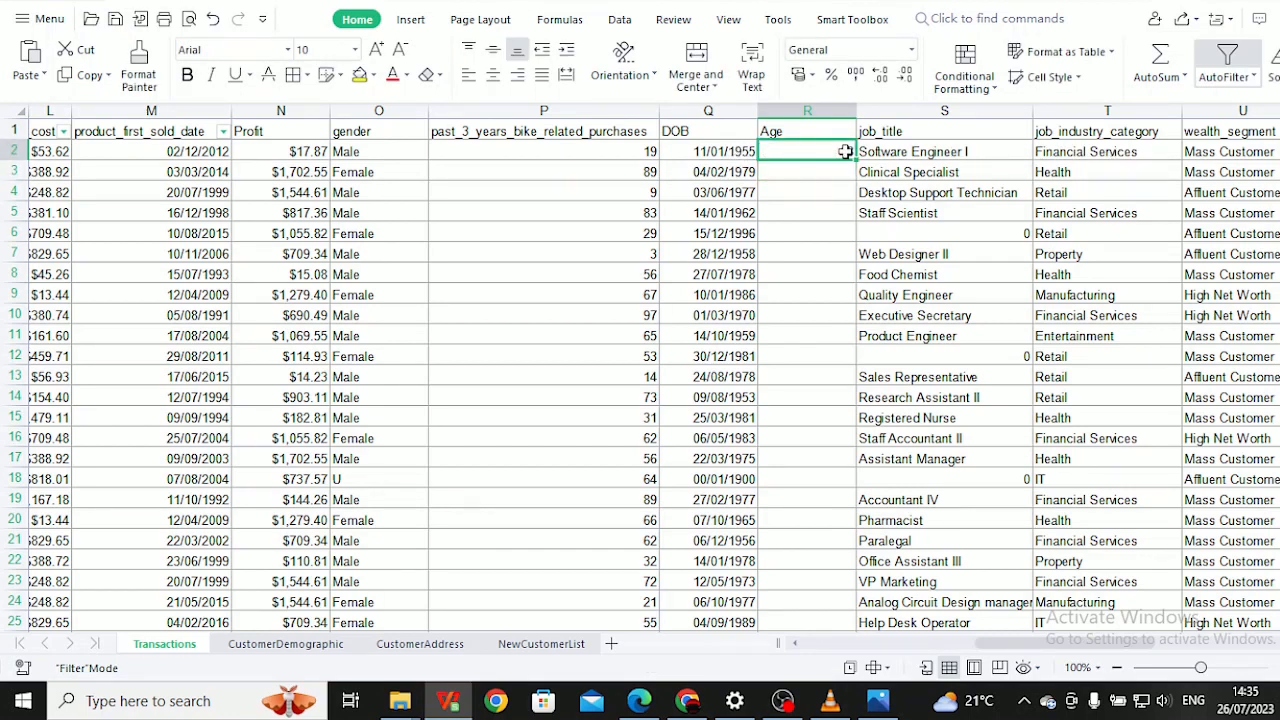
pyautogui.write('68')
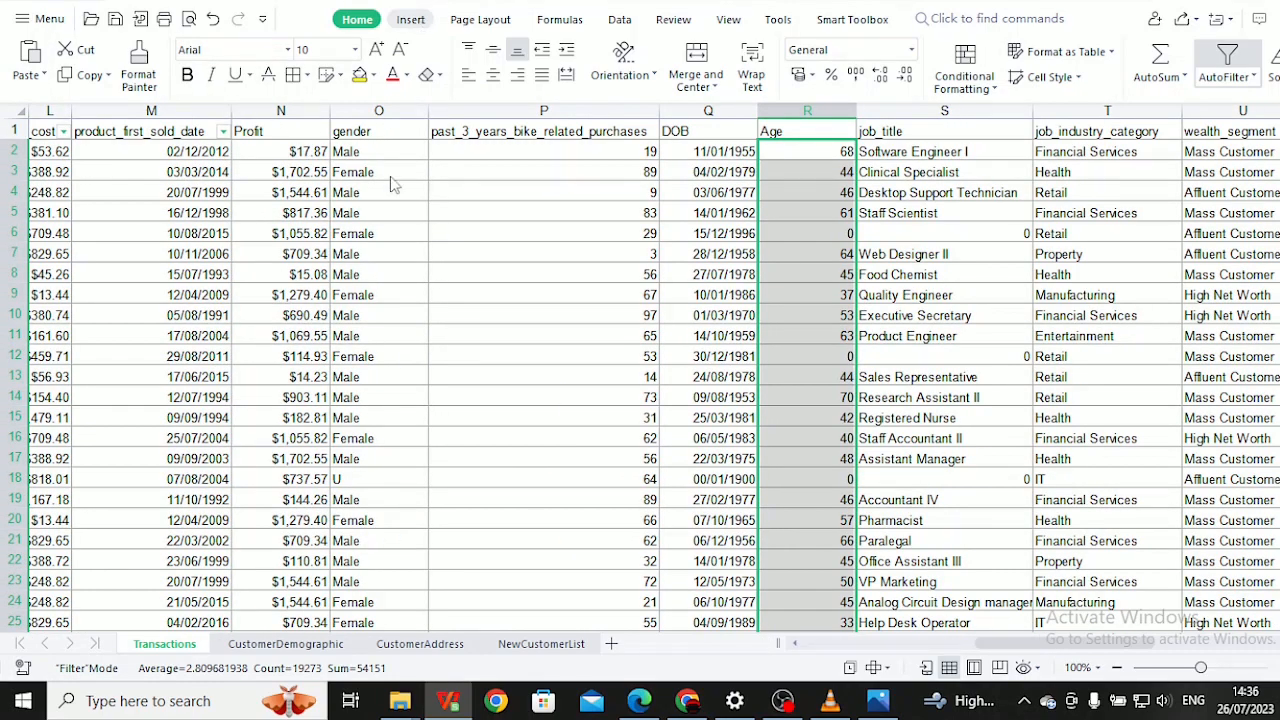
pyautogui.click(410, 18)
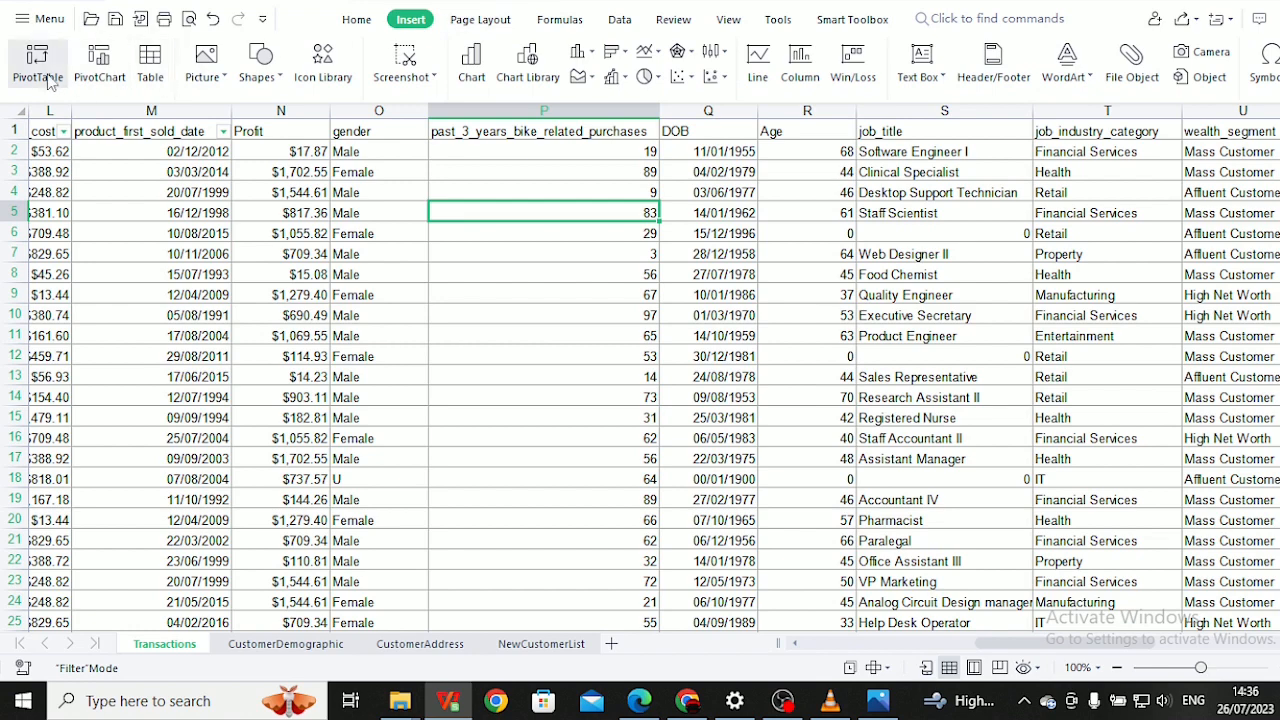
# Insert a PivotTable from the Transactions range onto a new worksheet
pyautogui.click(36, 62)
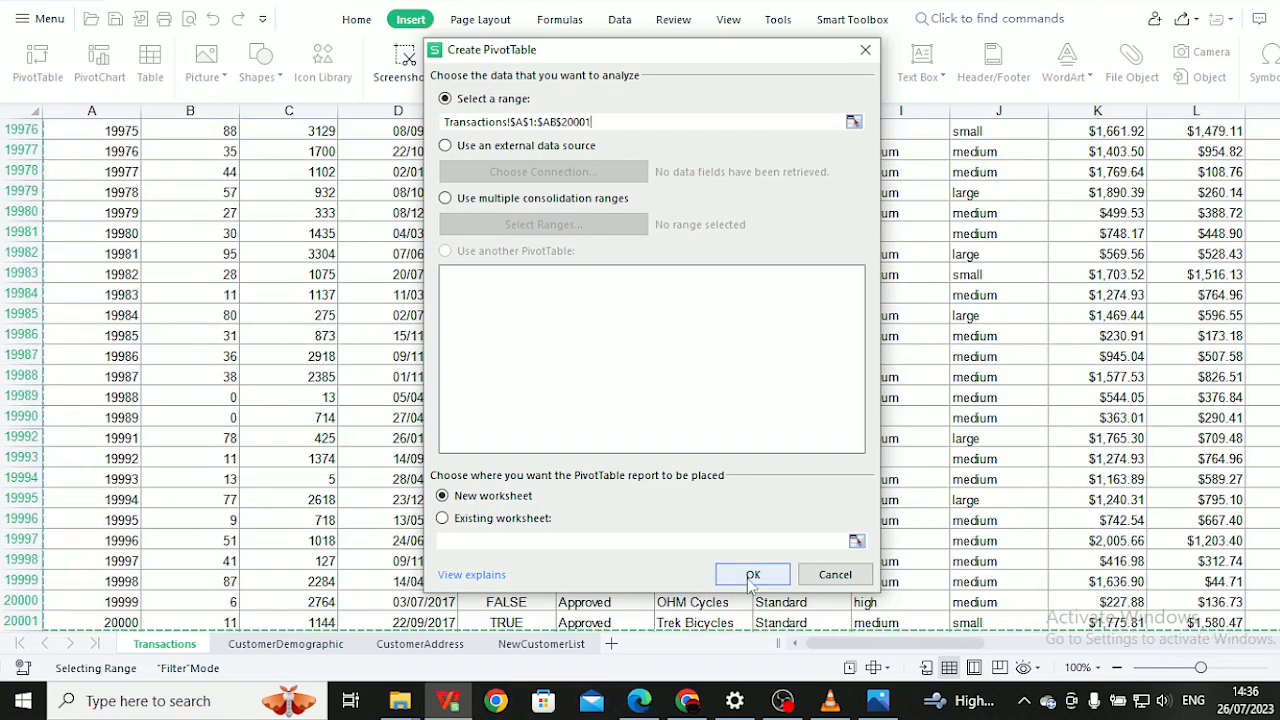
pyautogui.click(752, 572)
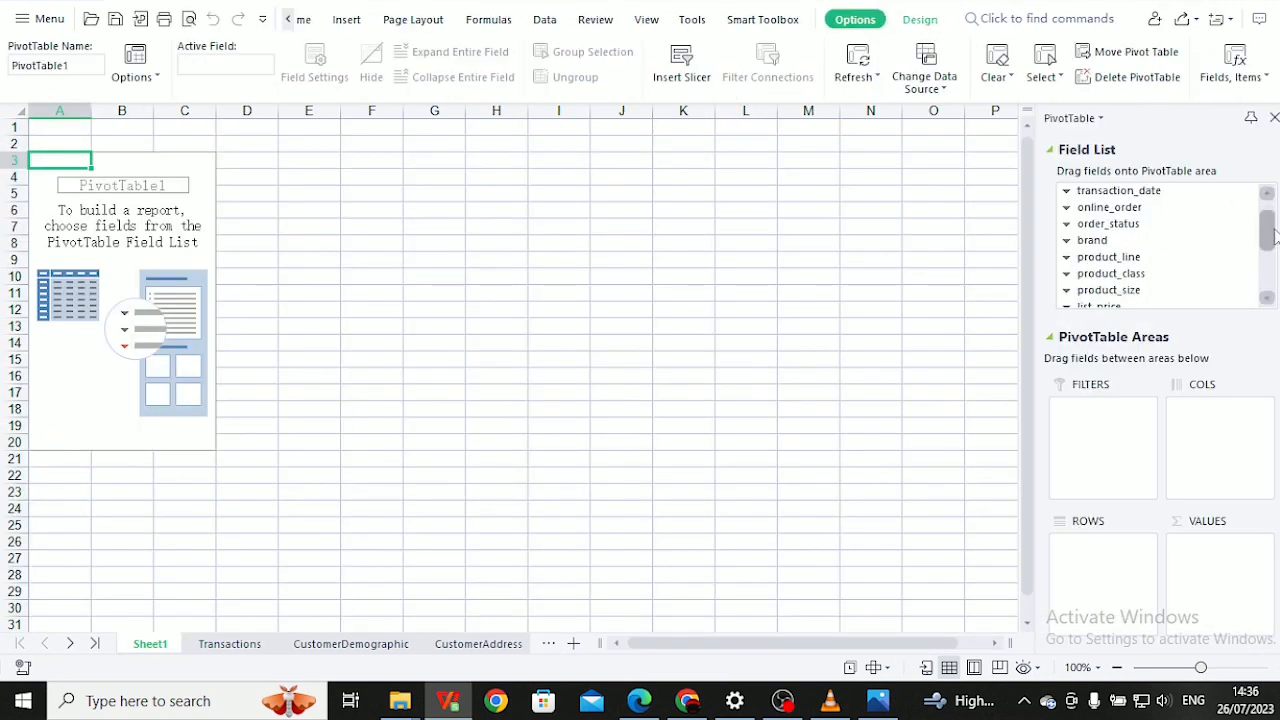
# Add Age as the pivot table's row field
pyautogui.scroll(-3)
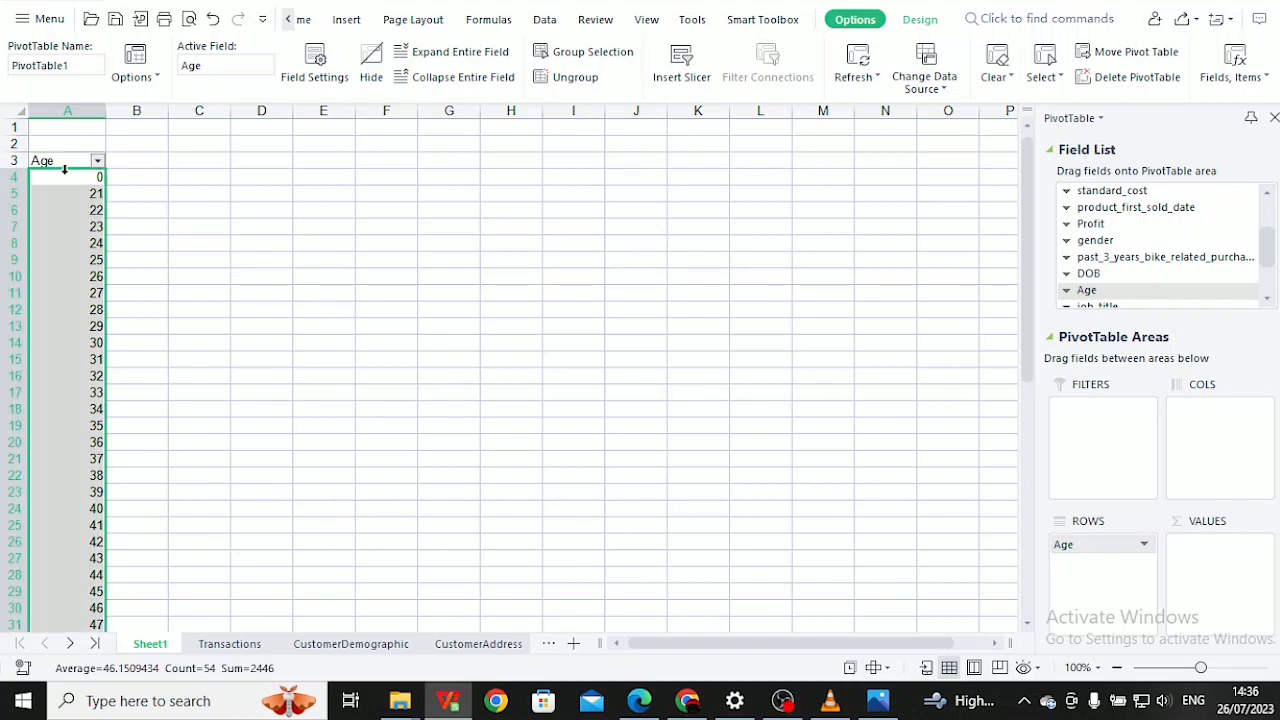
# Group the Age rows into 10-year bands starting at 19
pyautogui.rightClick(68, 176)
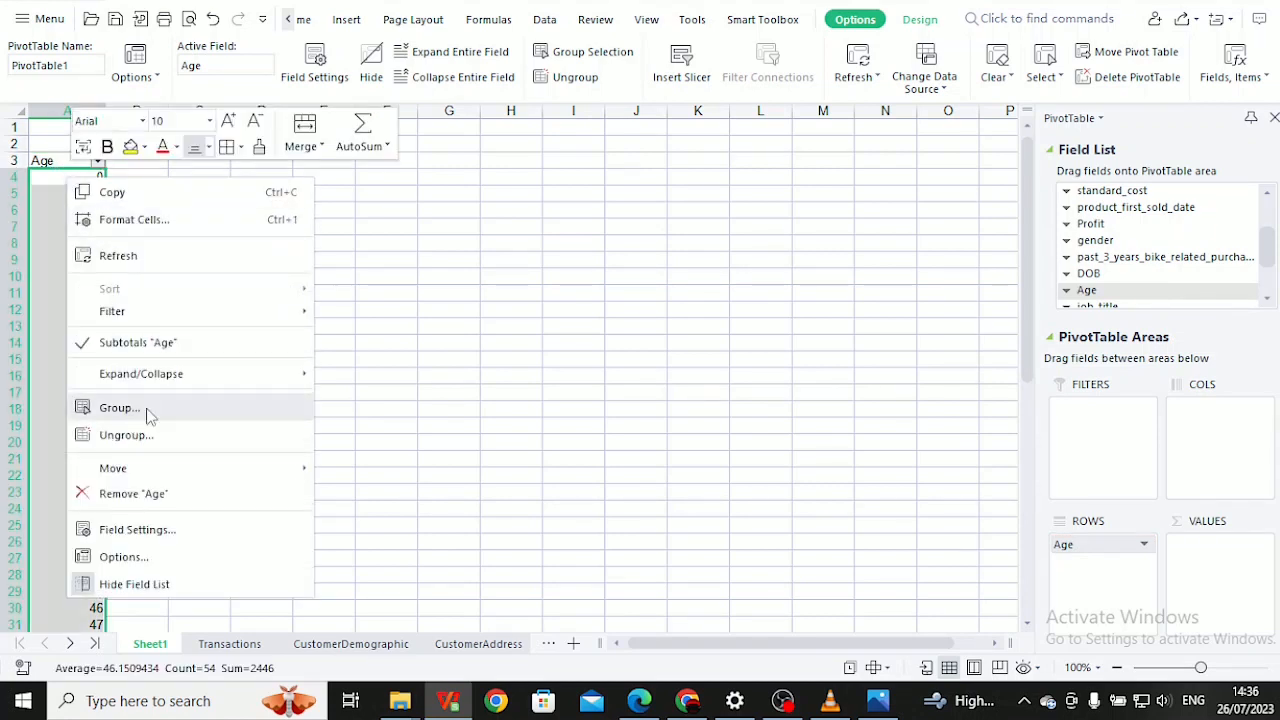
pyautogui.click(120, 408)
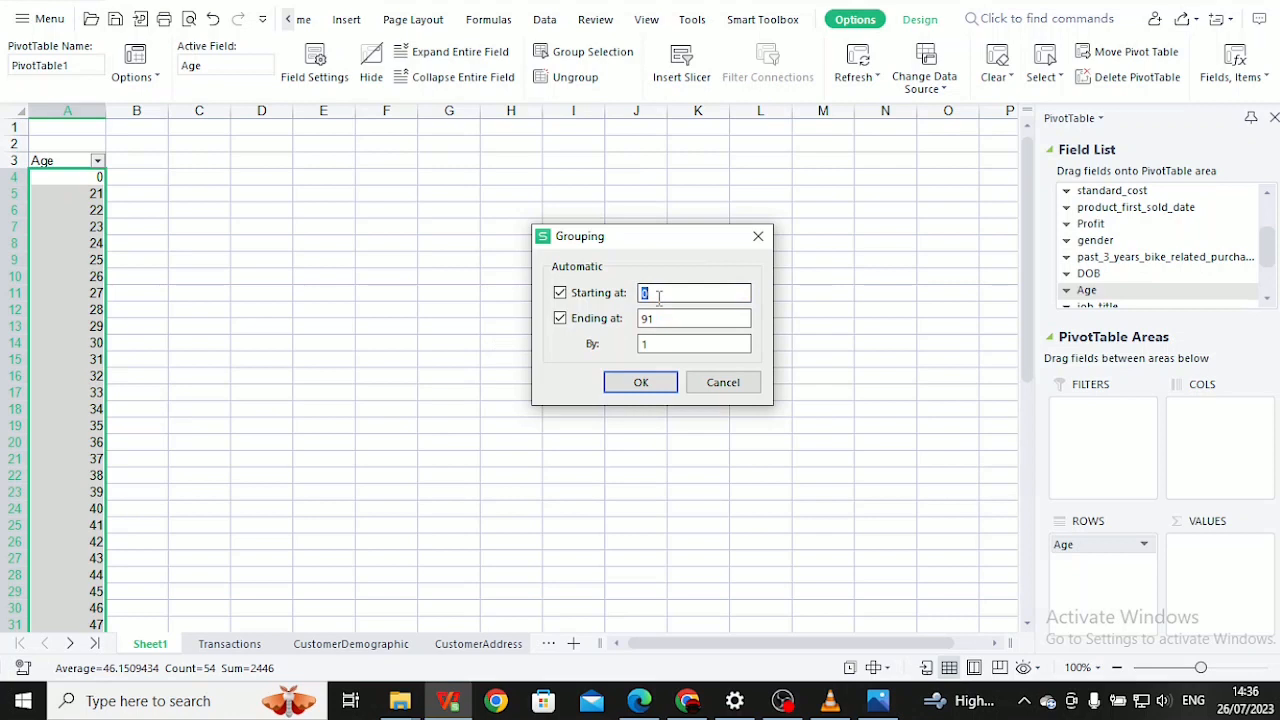
pyautogui.click(560, 292)
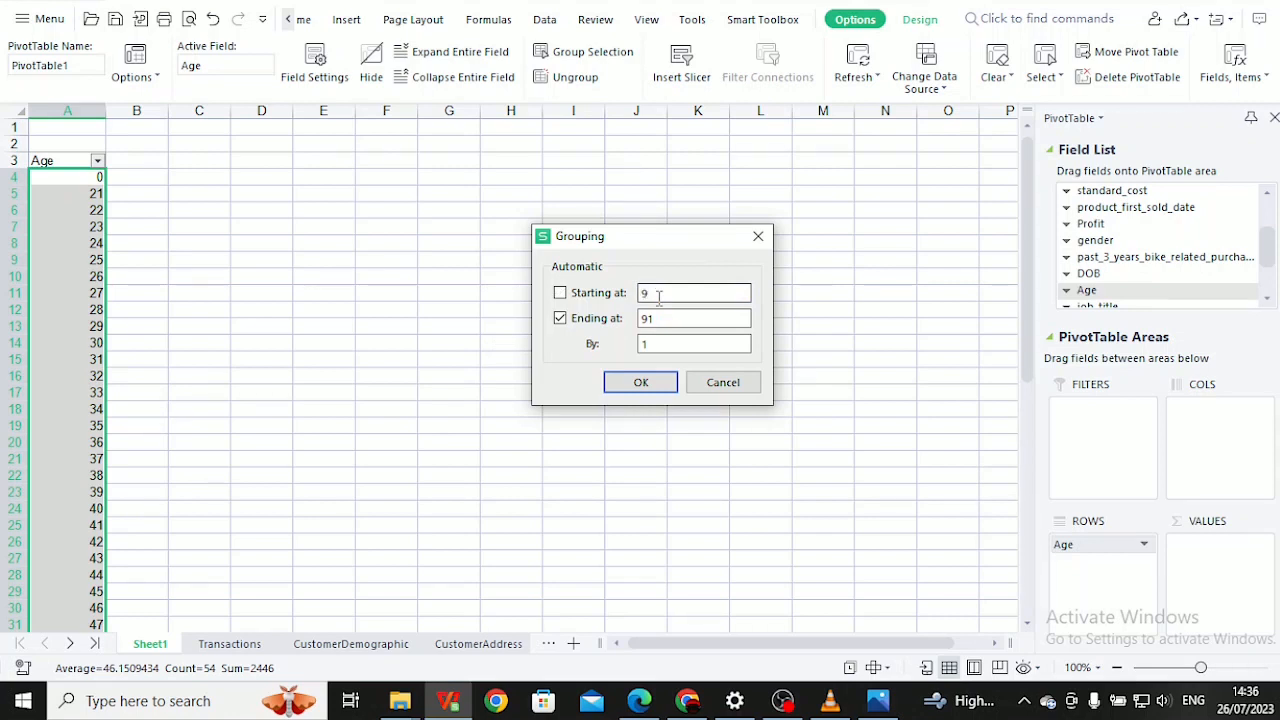
pyautogui.write('1')
pyautogui.click(694, 344)
pyautogui.write('0')
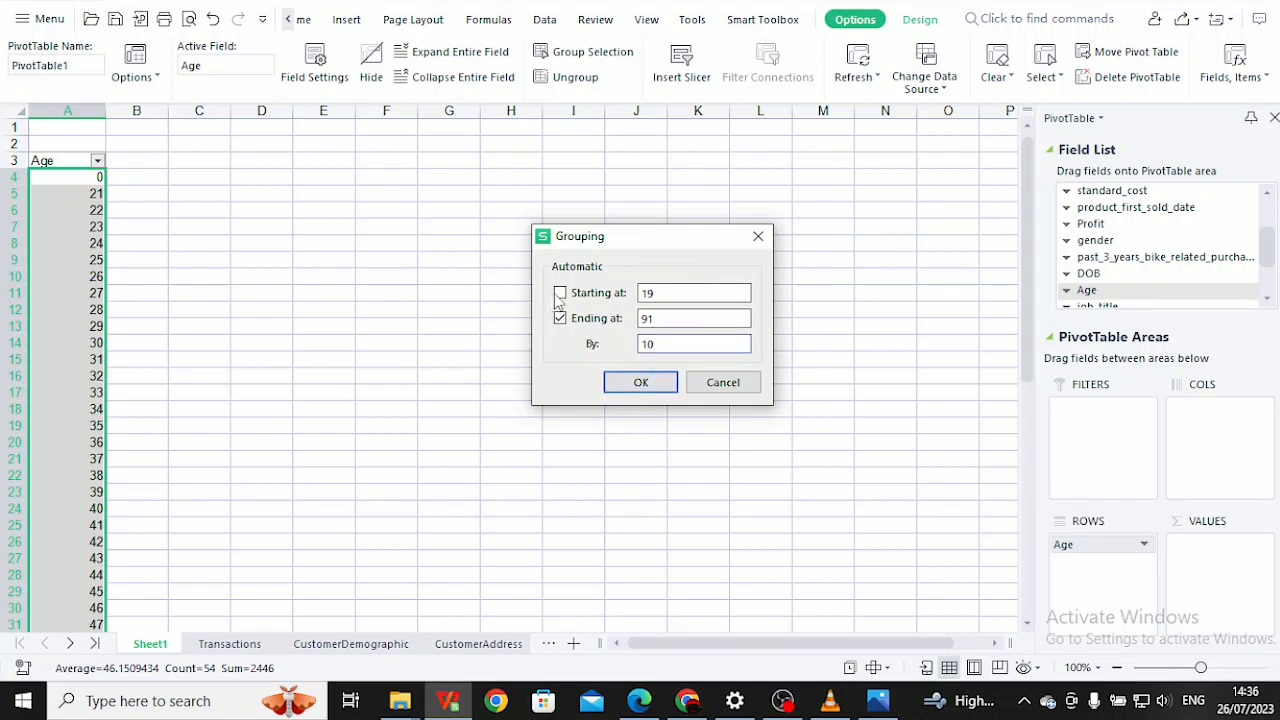
pyautogui.click(560, 292)
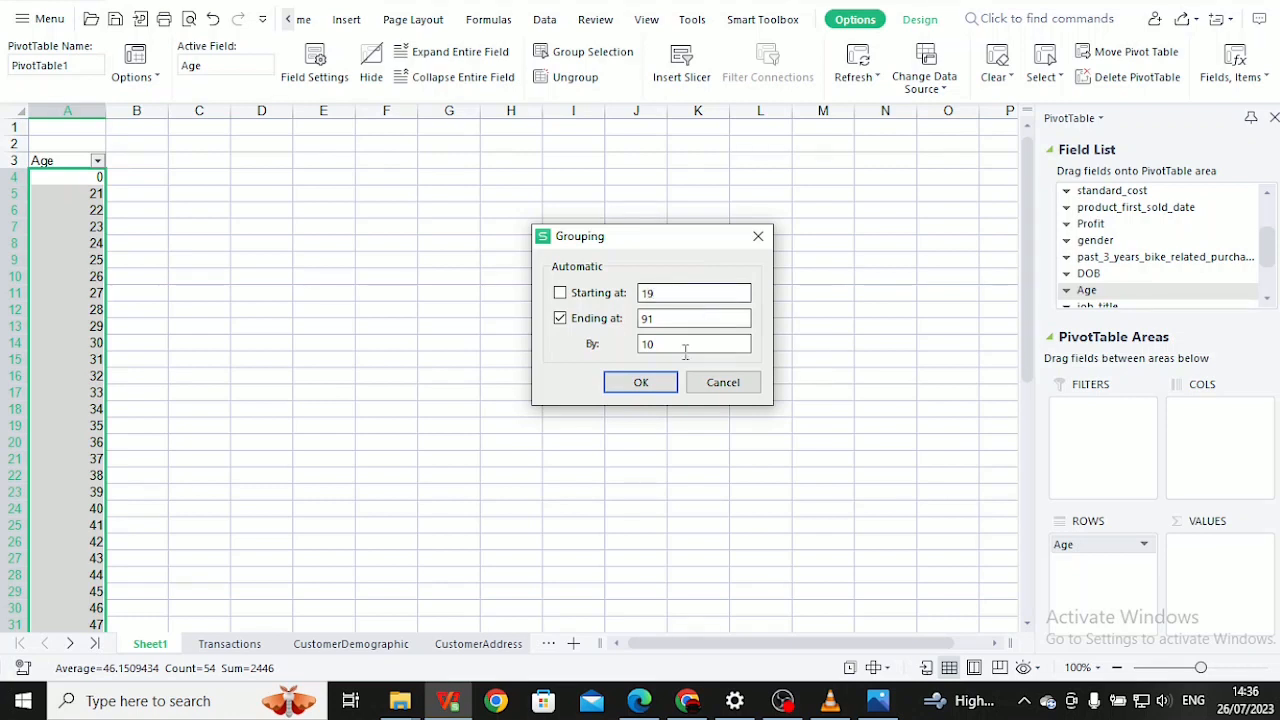
pyautogui.click(640, 382)
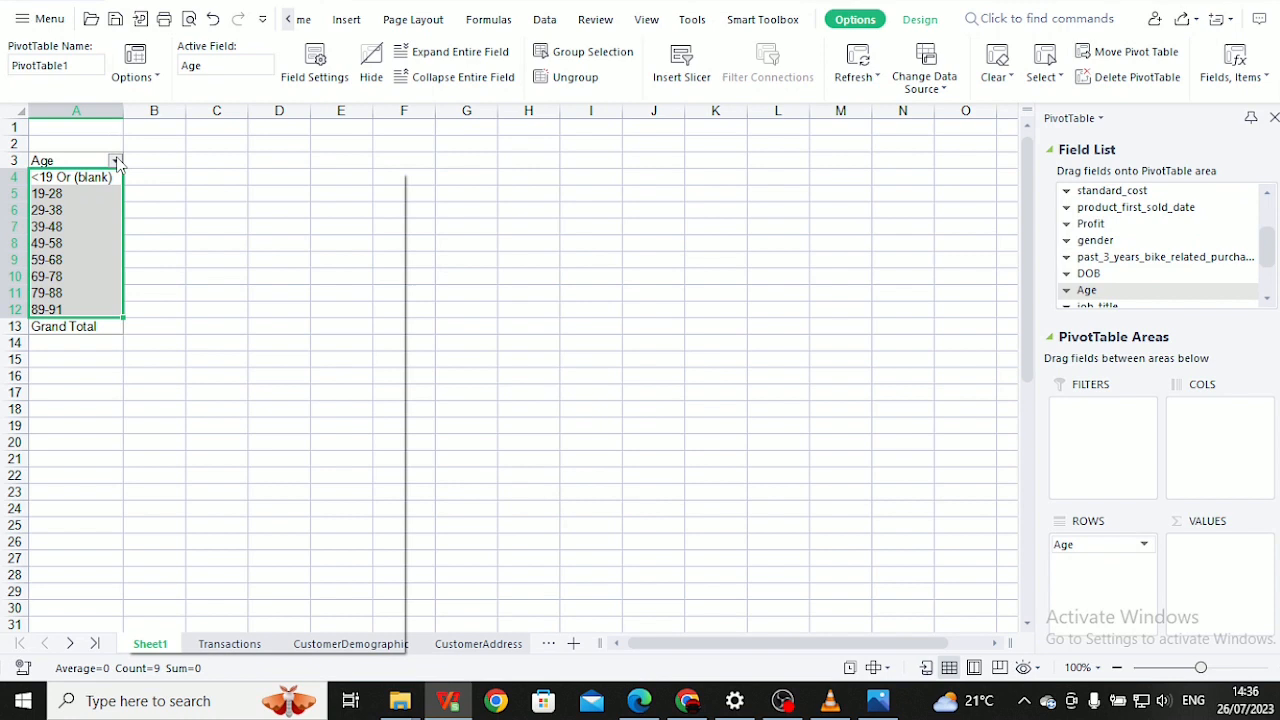
# Review the Age filter list of bands and leave it unchanged
pyautogui.click(116, 160)
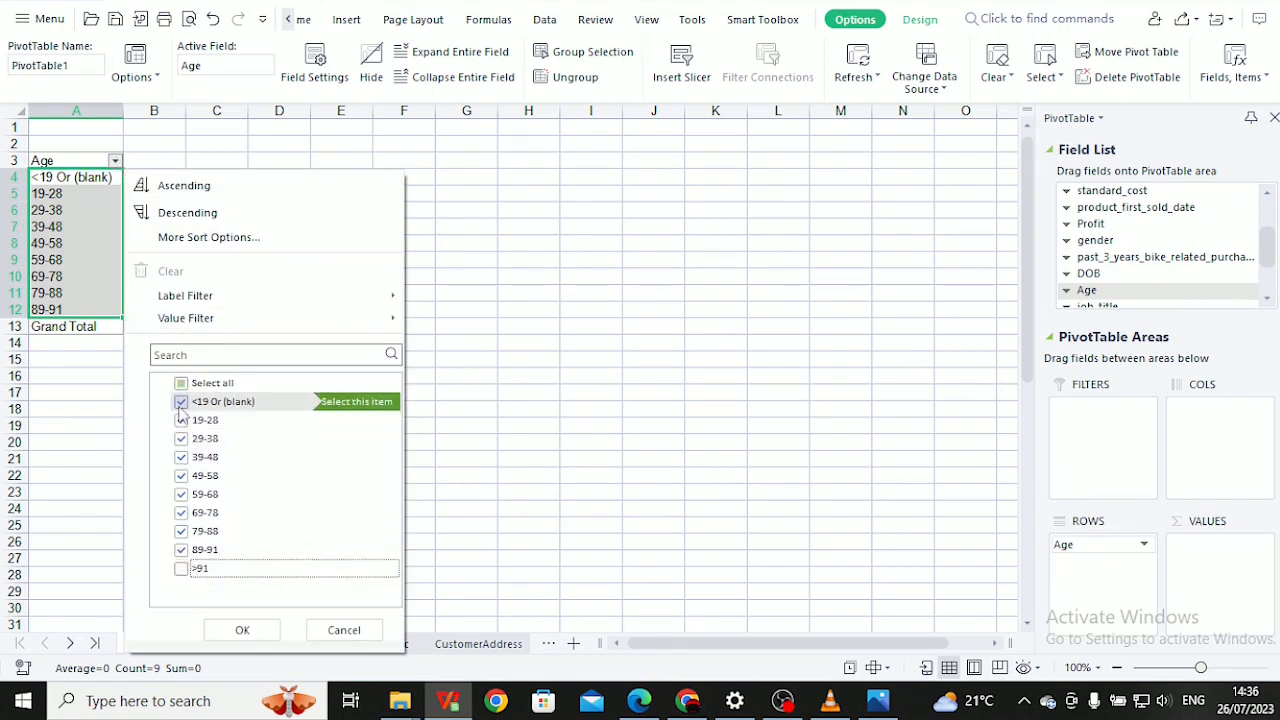
pyautogui.click(242, 630)
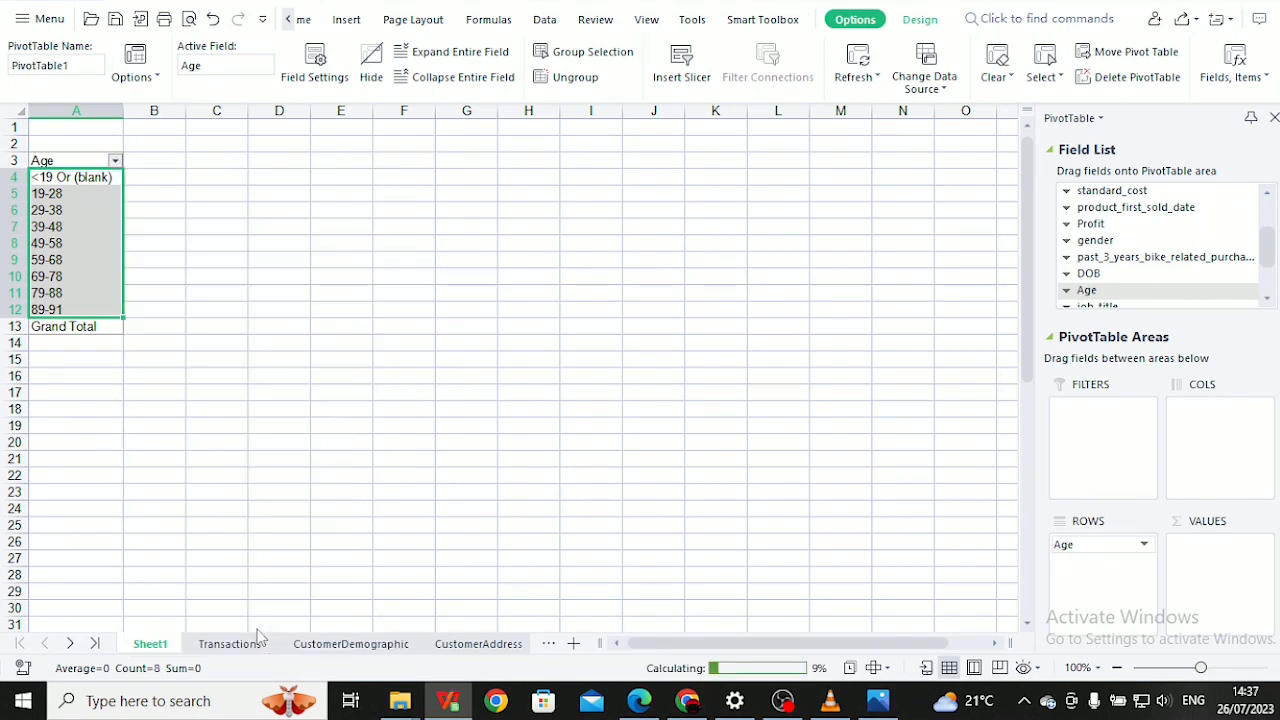